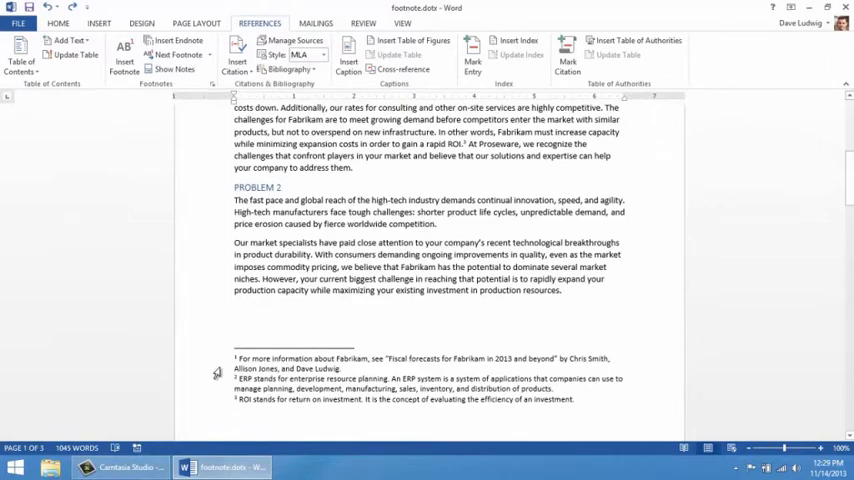
Step: Open the context menu on the first footnote at the bottom of the page
right_click(330, 370)
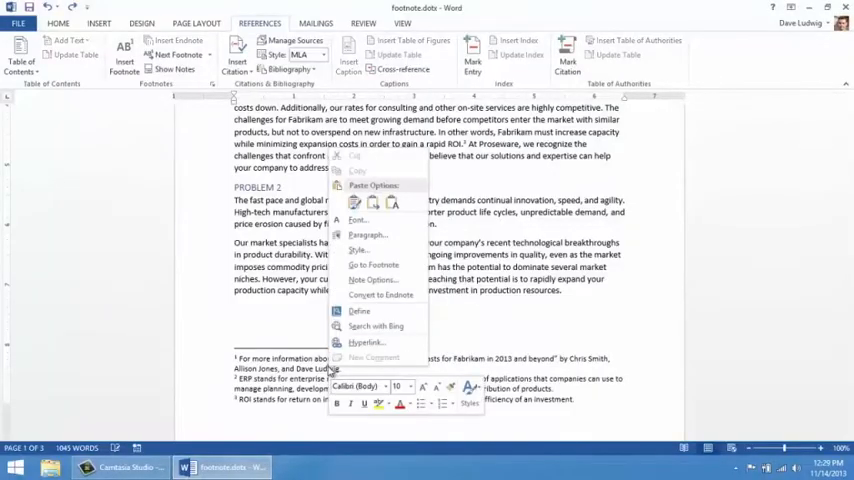
mouse_move(372, 279)
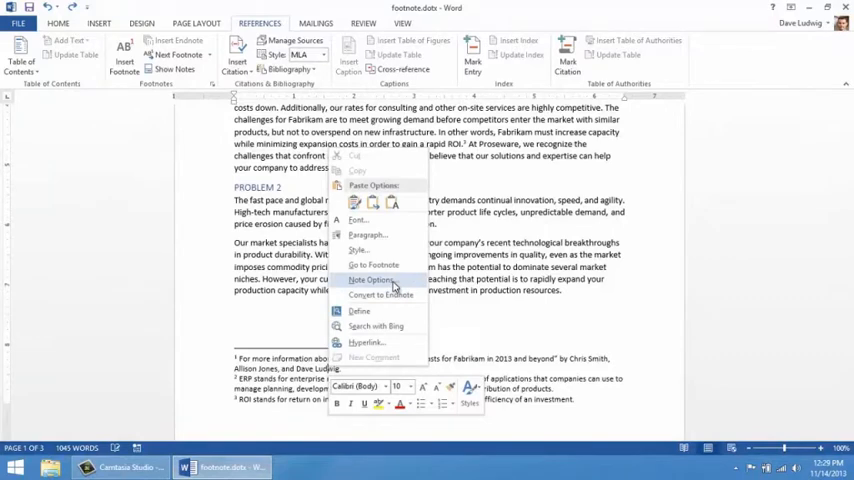
Step: Apply the lowercase a, b, c number format to the footnotes via Note Options
click(370, 279)
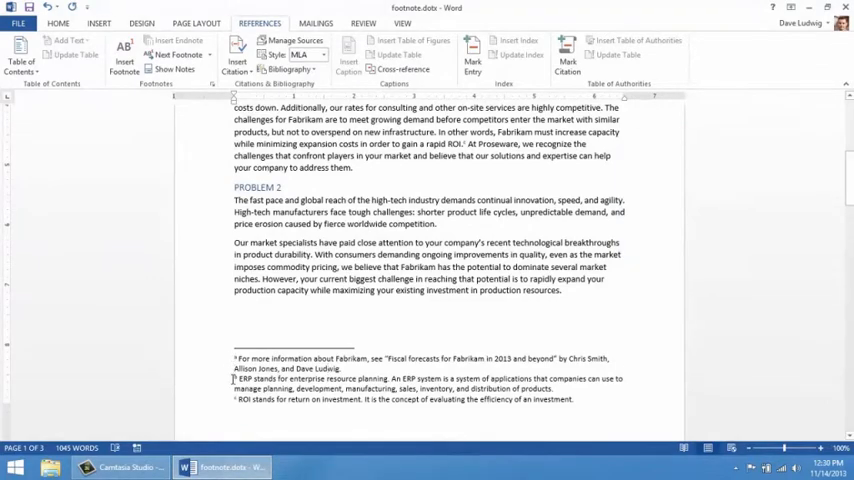
scroll(up, 3)
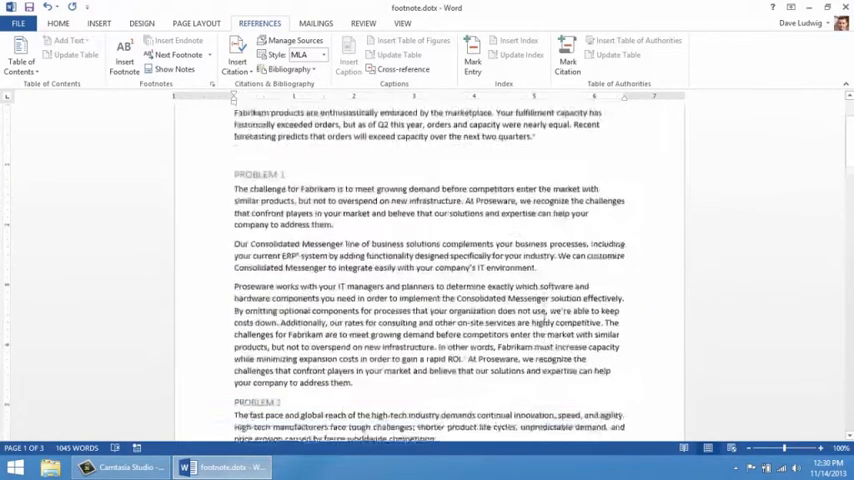
scroll(up, 3)
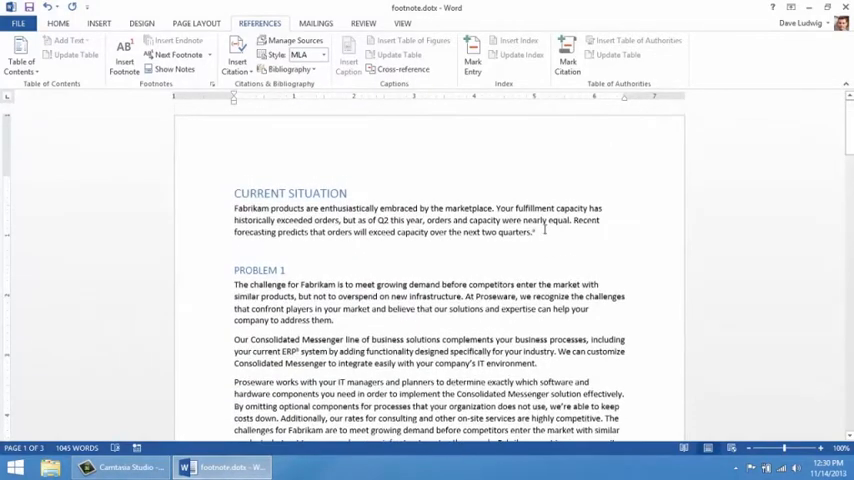
scroll(down, 3)
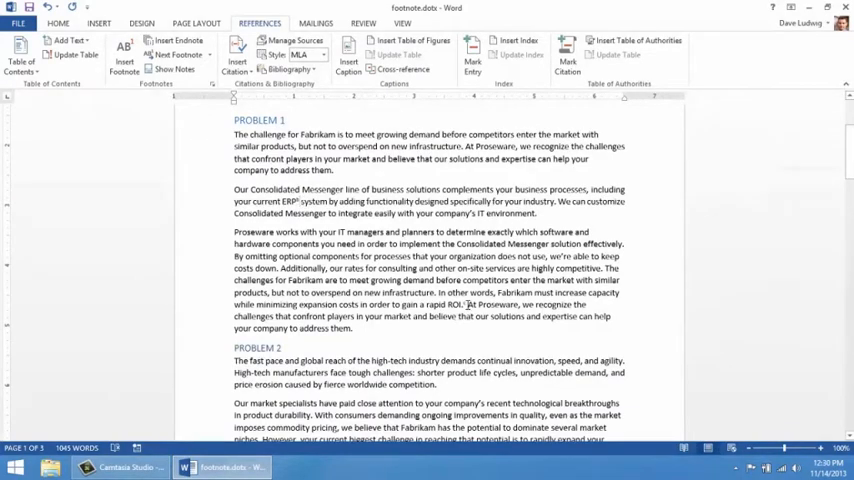
scroll(down, 3)
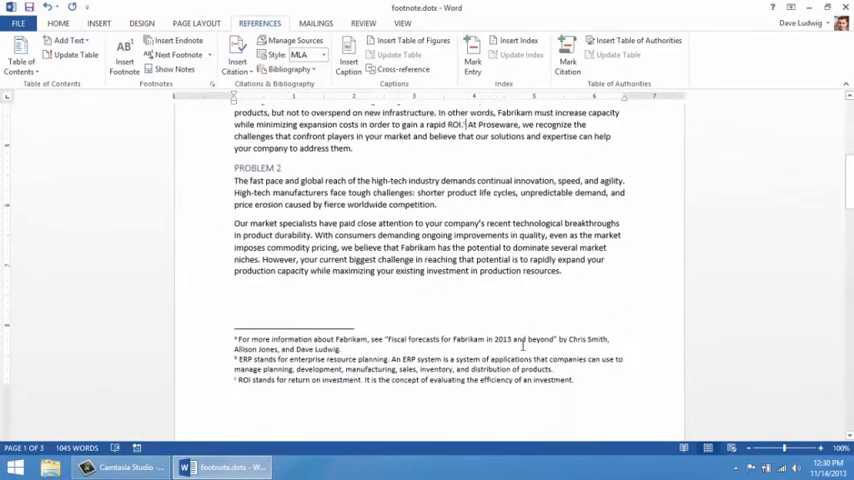